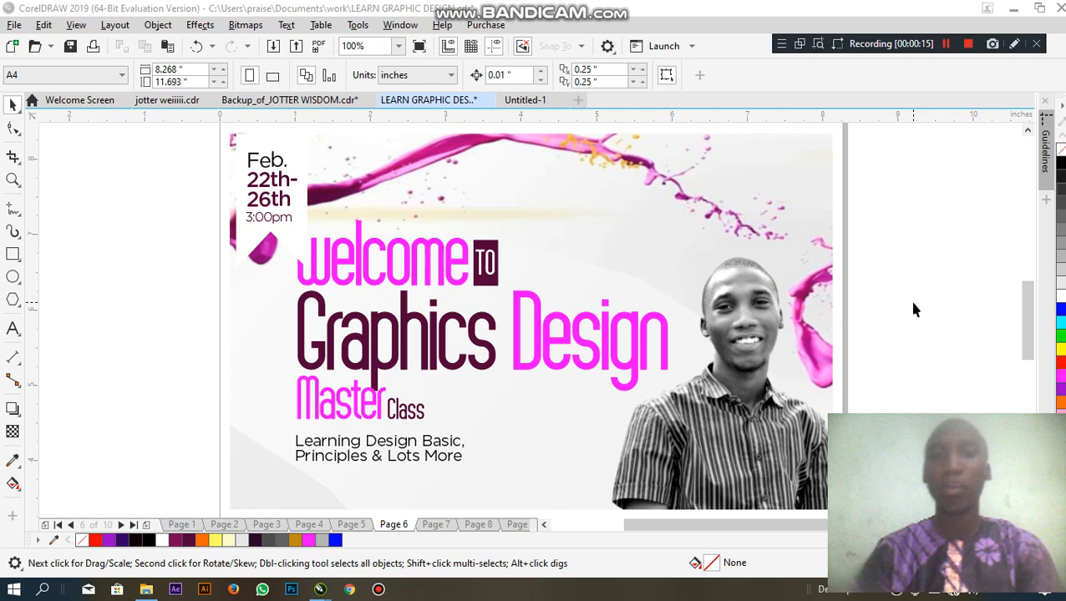
mouse_move(943, 183)
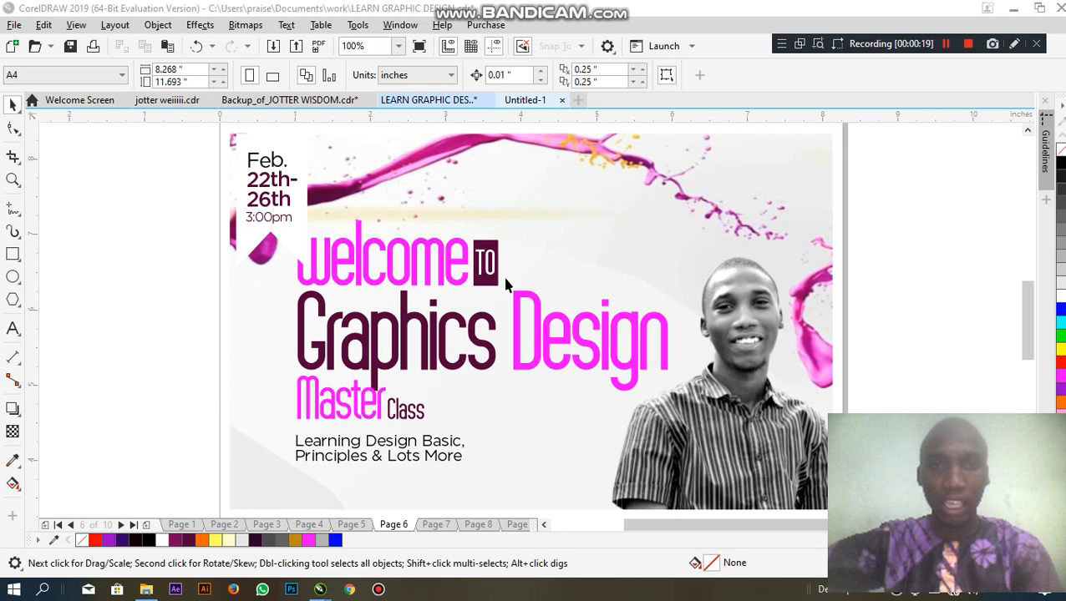
- Switch from the workshop flyer to the blank Untitled-1 A4 document
left_click(551, 100)
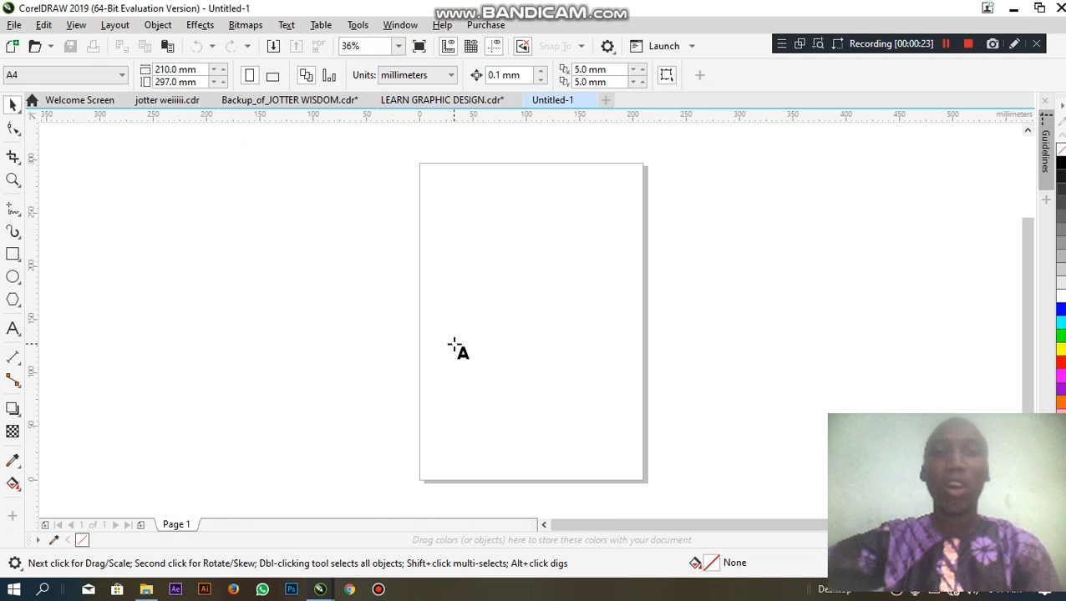
- Add the word 'adetech' as artistic text in Arial and enlarge it to about 33.7 pt
left_click(13, 327)
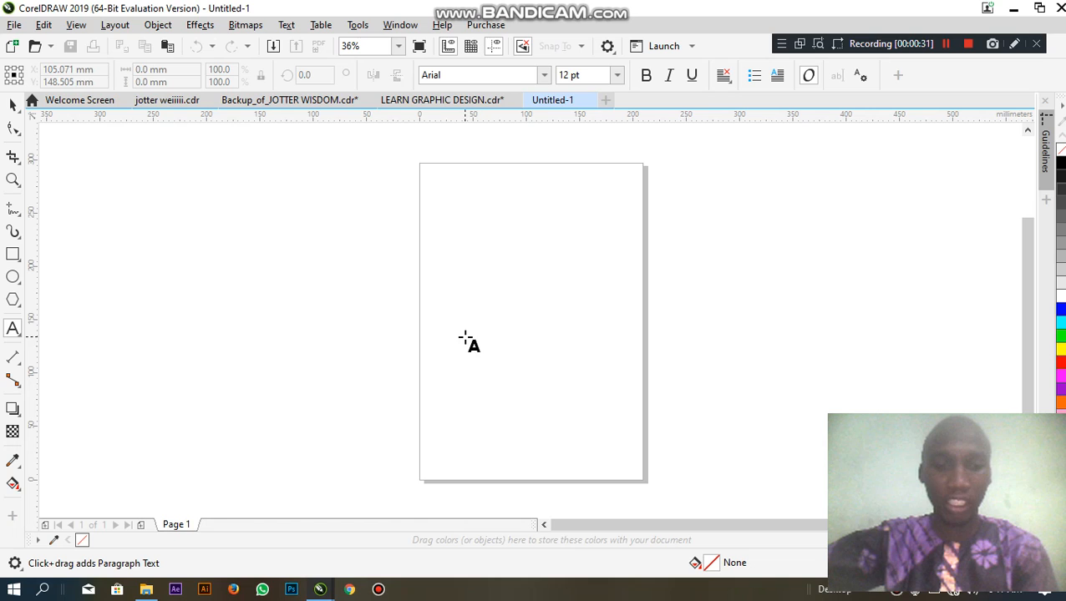
mouse_move(481, 317)
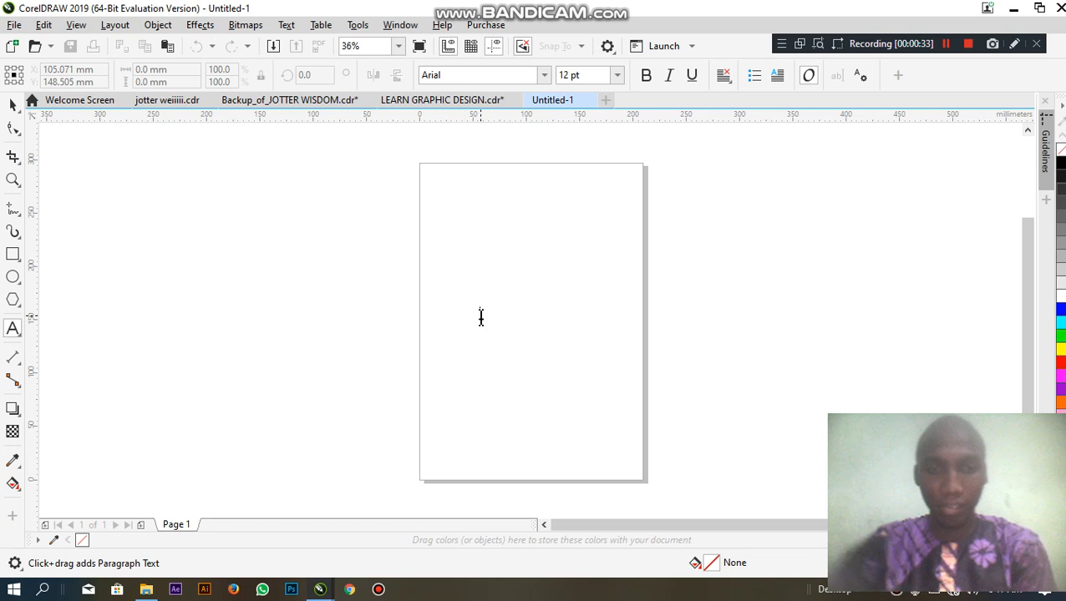
left_click(481, 315)
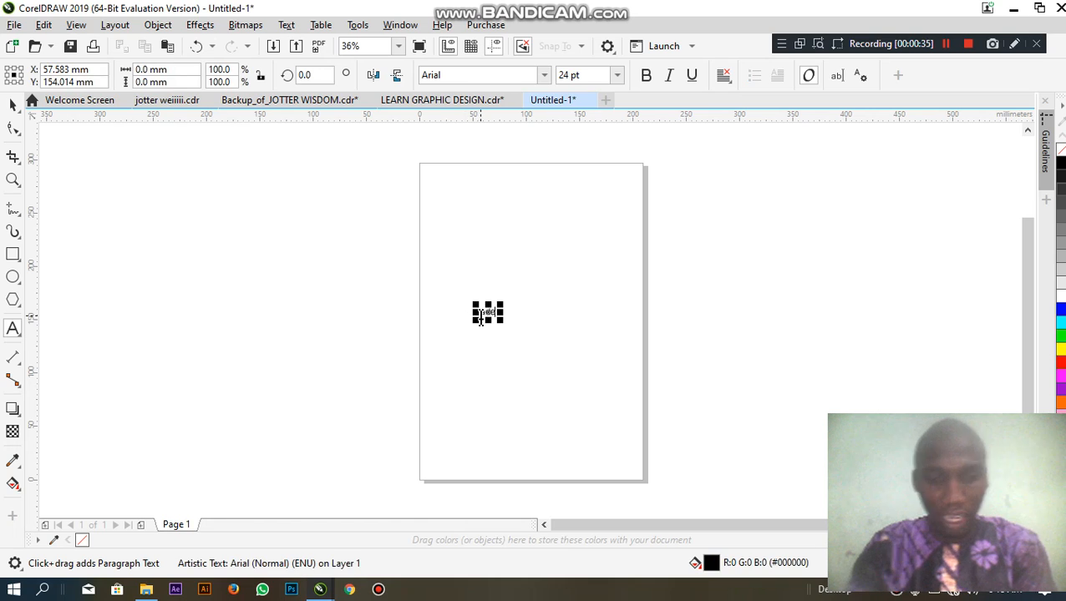
type("detec")
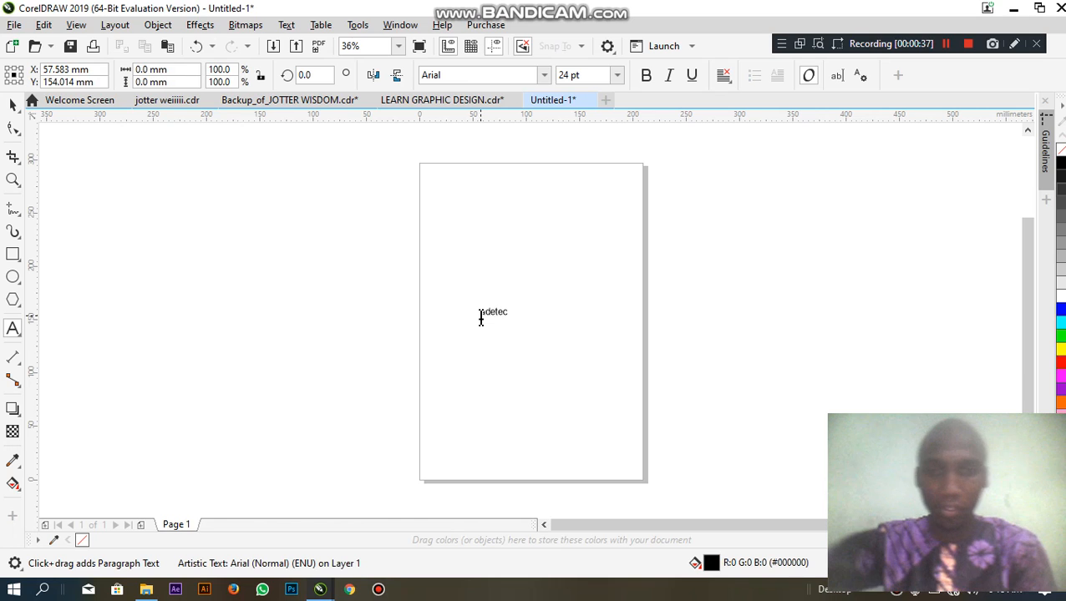
left_click(495, 312)
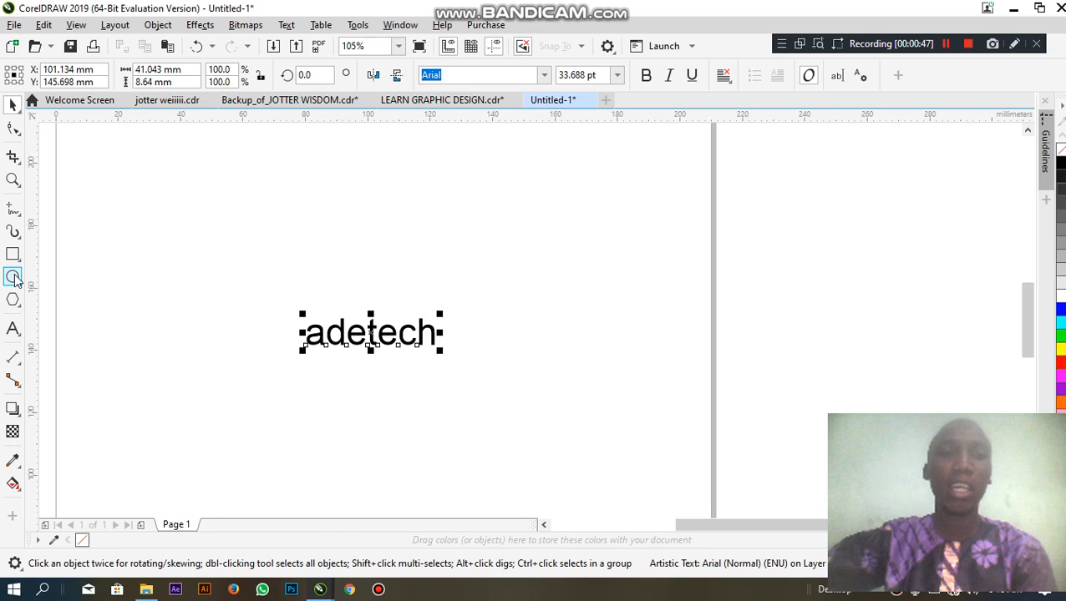
mouse_move(14, 277)
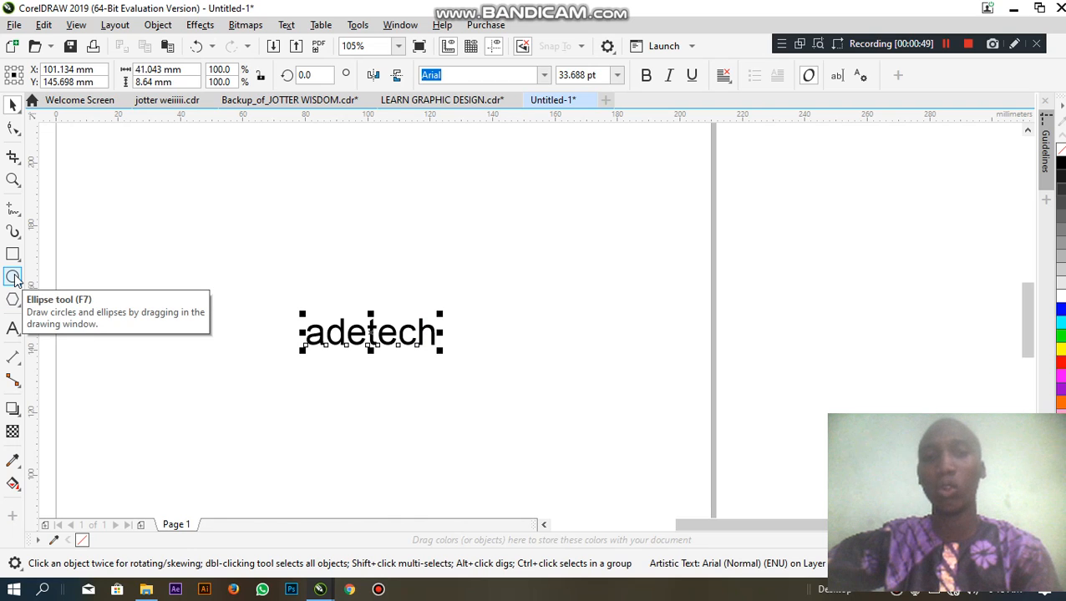
mouse_move(468, 324)
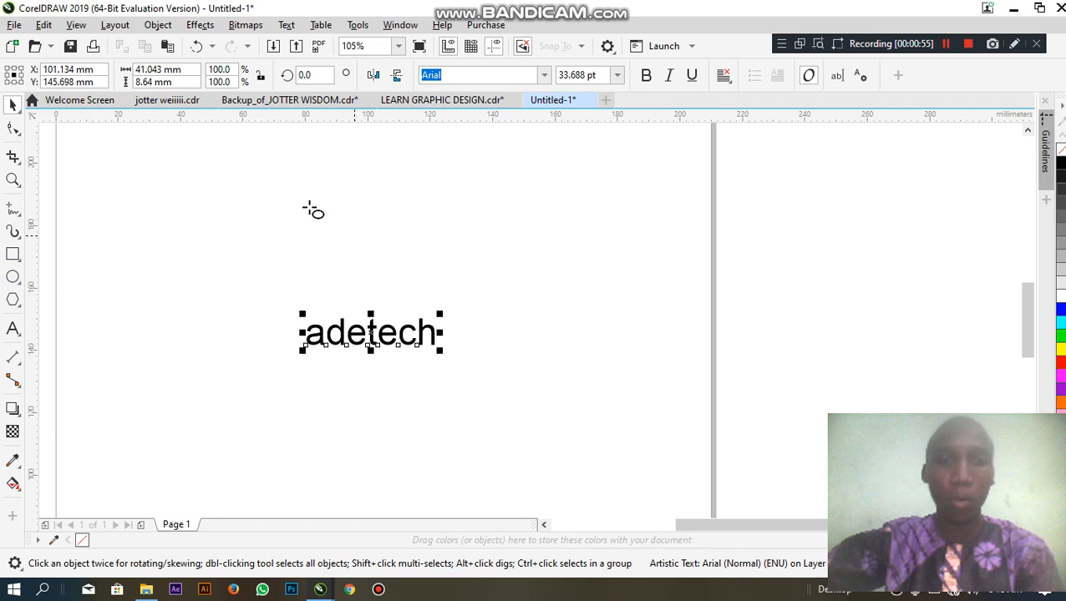
- Draw a circle above 'adetech' and place a large letter 'a' over it
left_click_drag(304, 194, 416, 307)
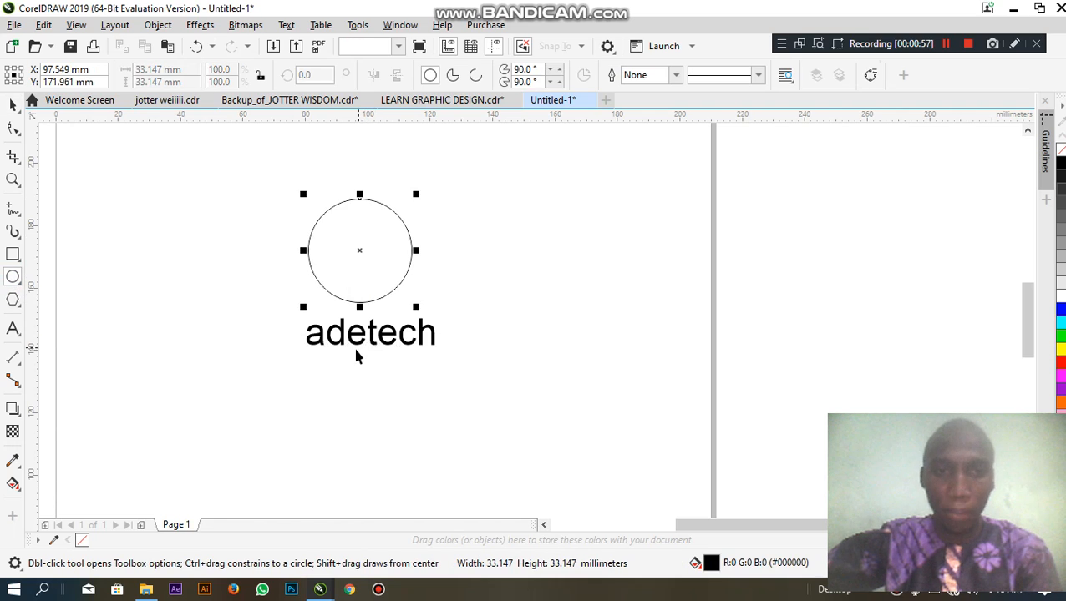
left_click(13, 327)
type("a")
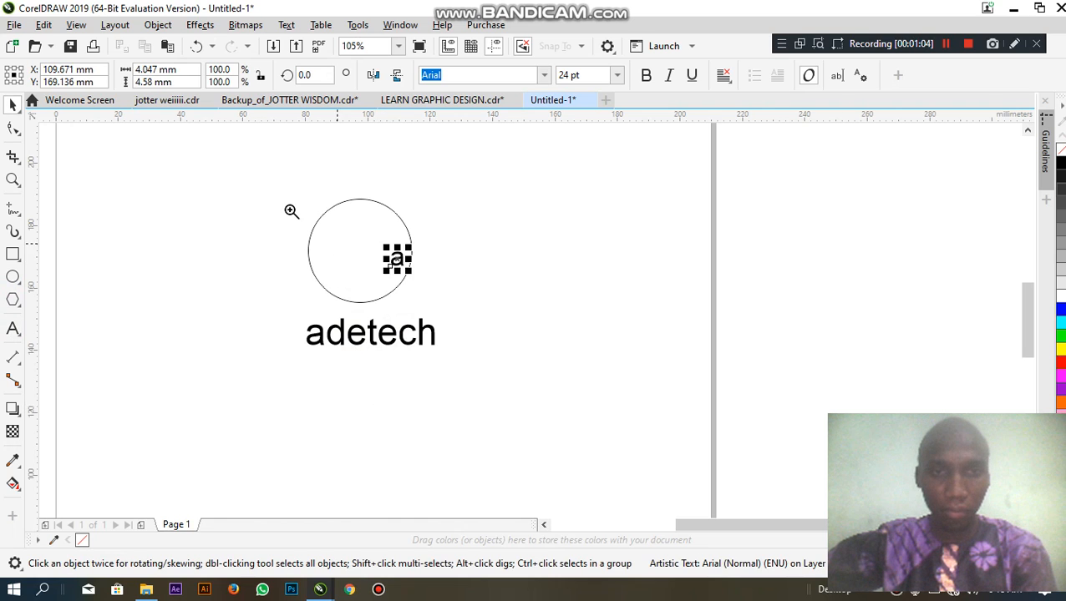
left_click(291, 211)
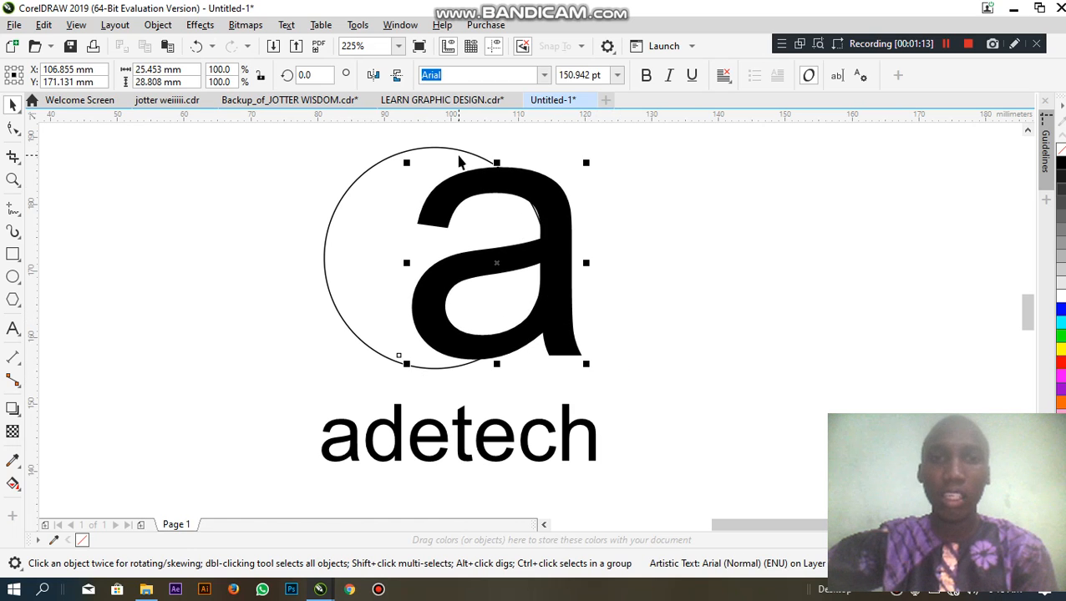
- Select the circle and the 'a' together and Trim the letter shape out of the circle
left_click_drag(498, 264, 455, 243)
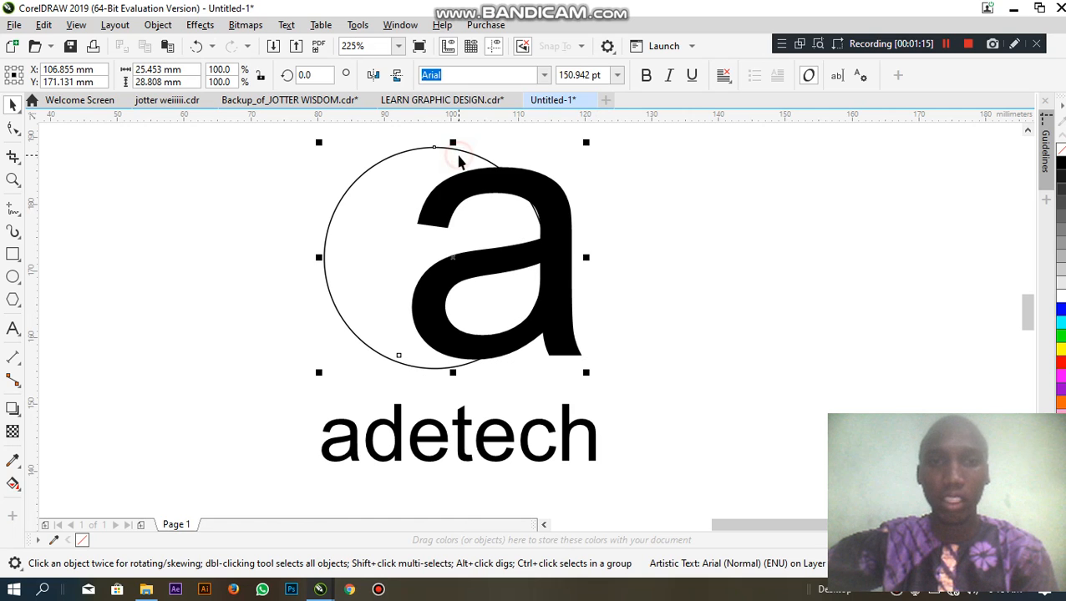
left_click(481, 76)
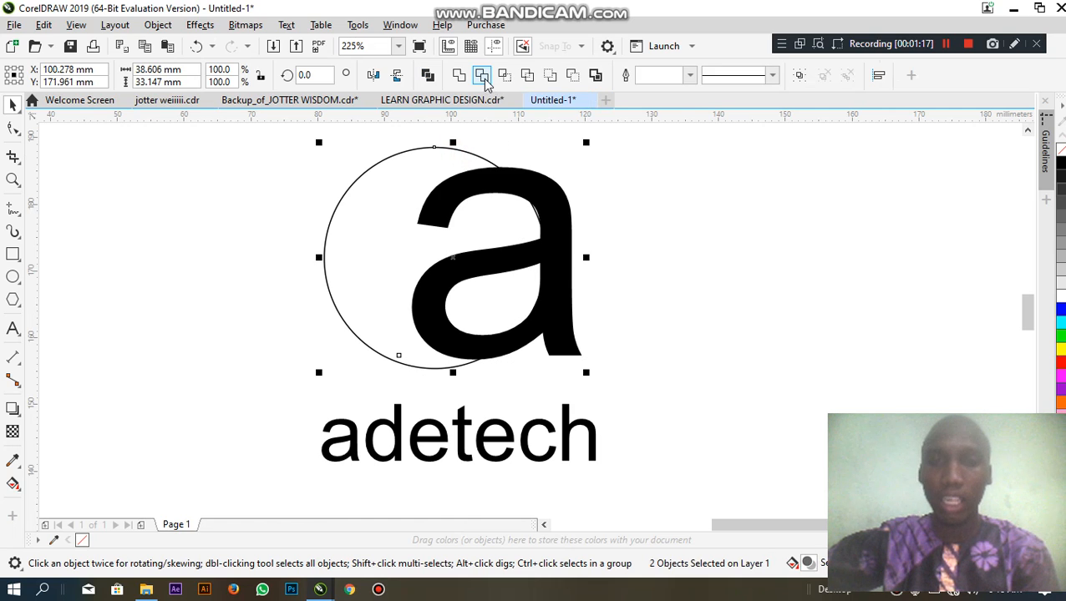
mouse_move(481, 75)
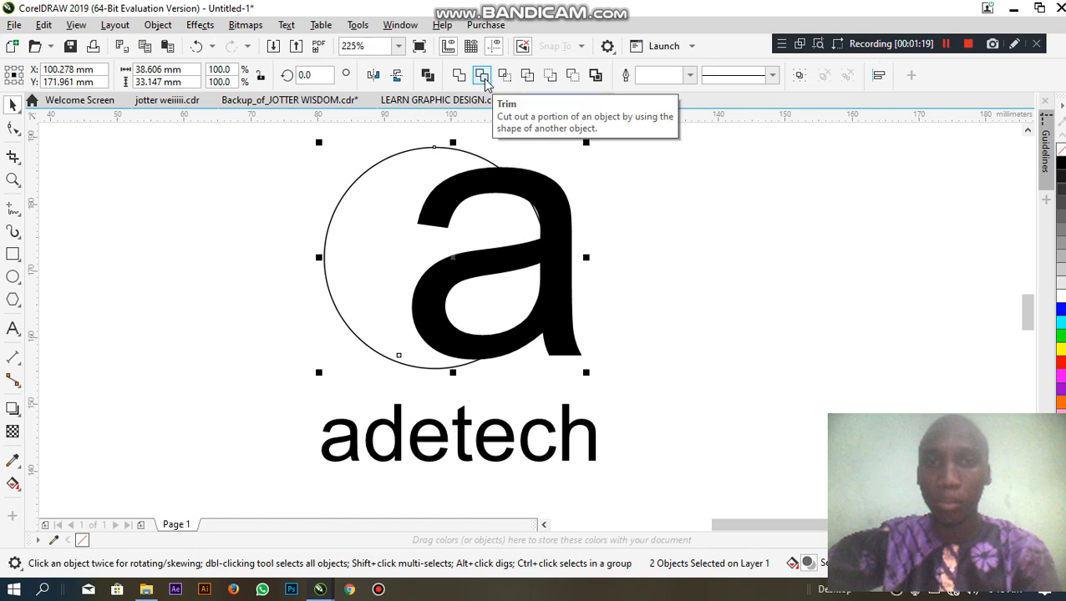
left_click(481, 74)
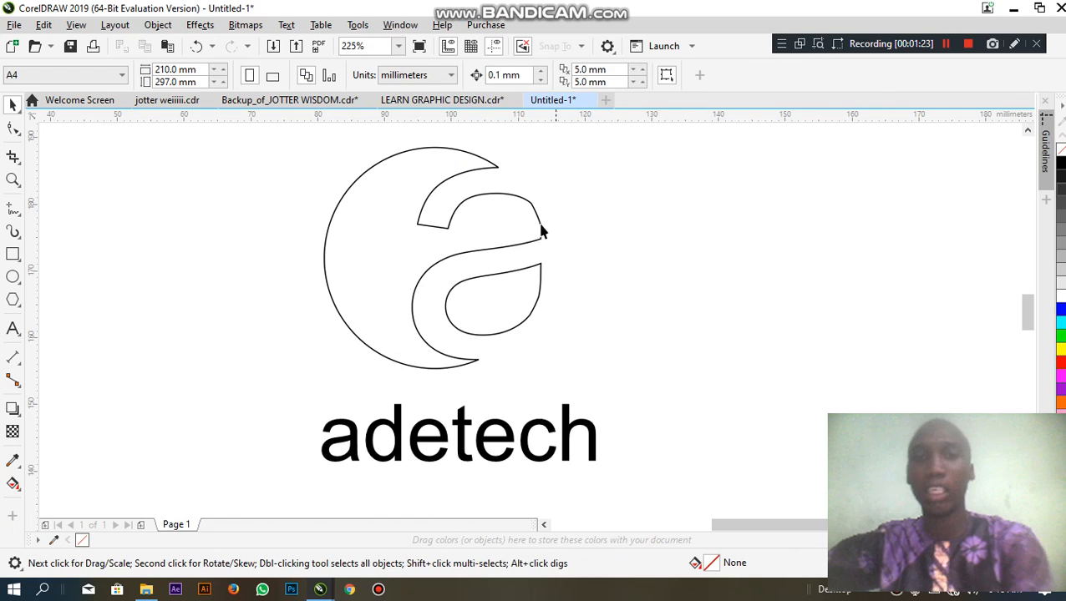
- Fill the trimmed a-shaped circle mark with red and remove its outline
left_click(521, 216)
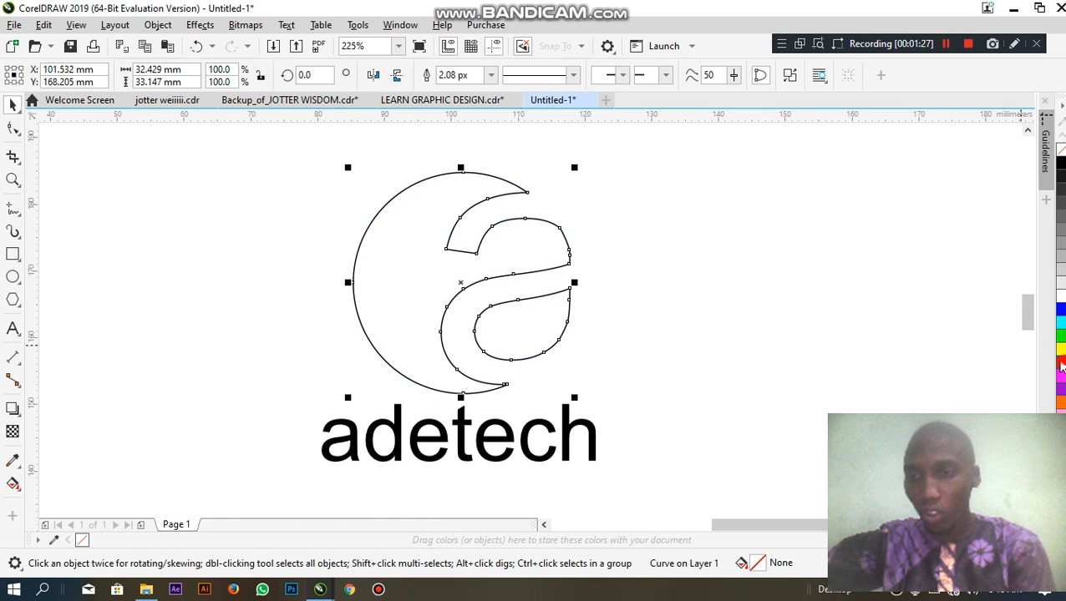
left_click(1061, 364)
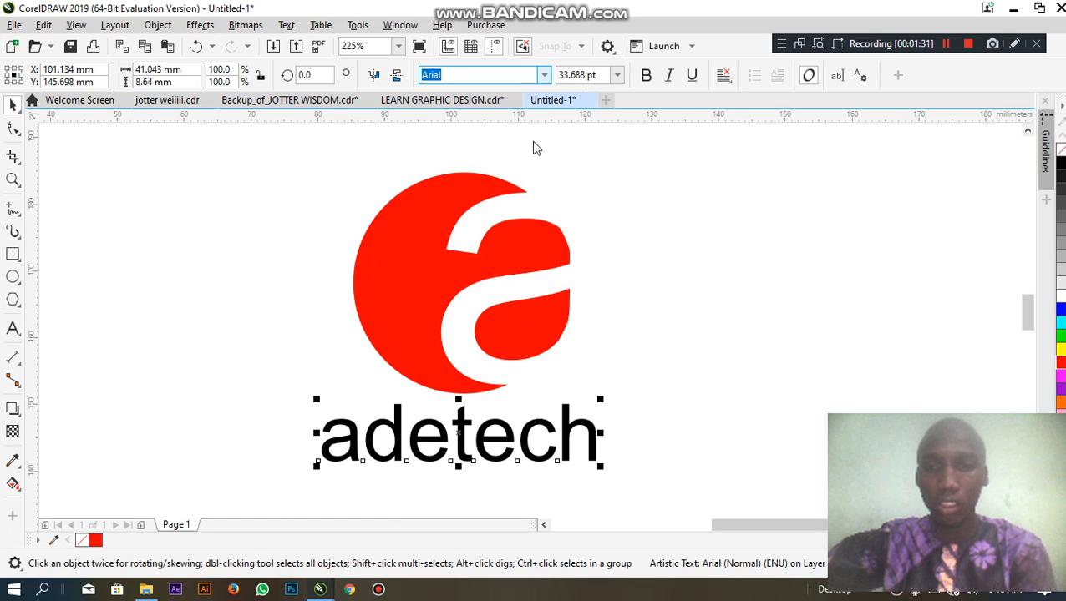
mouse_move(571, 331)
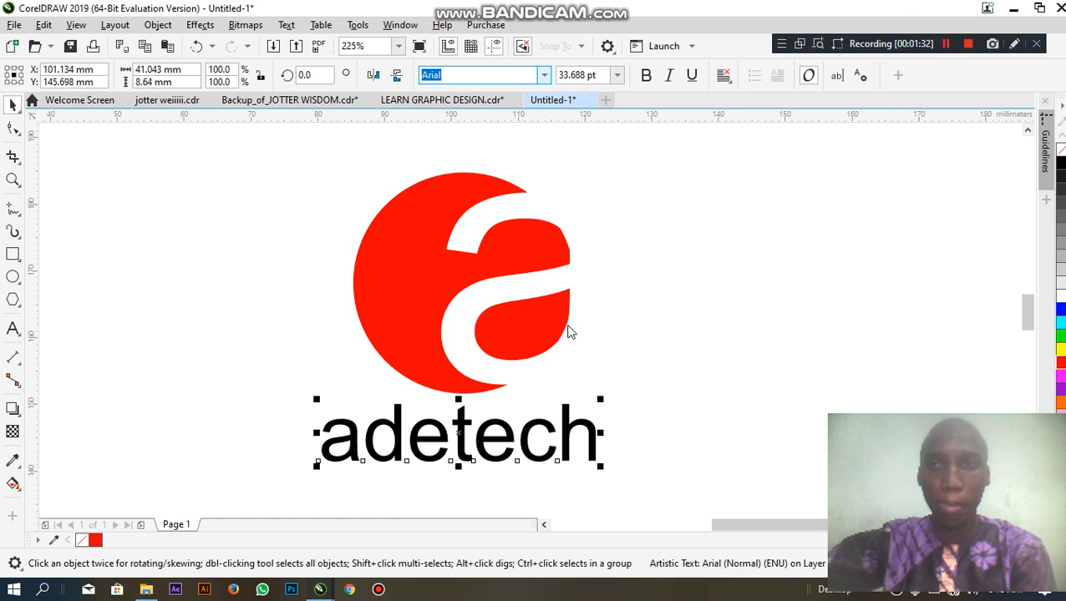
mouse_move(566, 319)
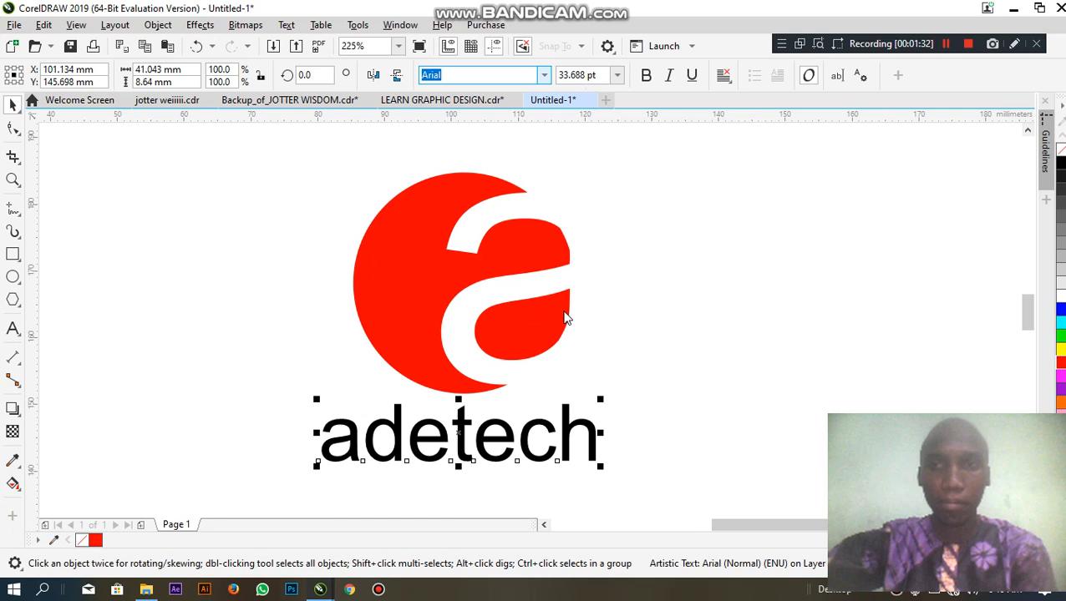
mouse_move(937, 47)
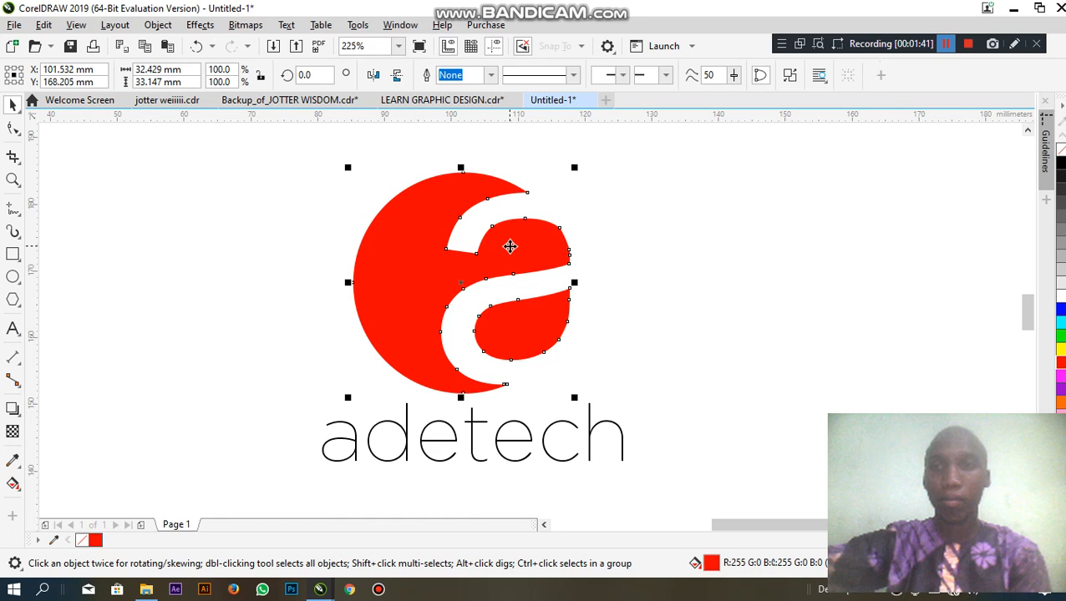
mouse_move(744, 250)
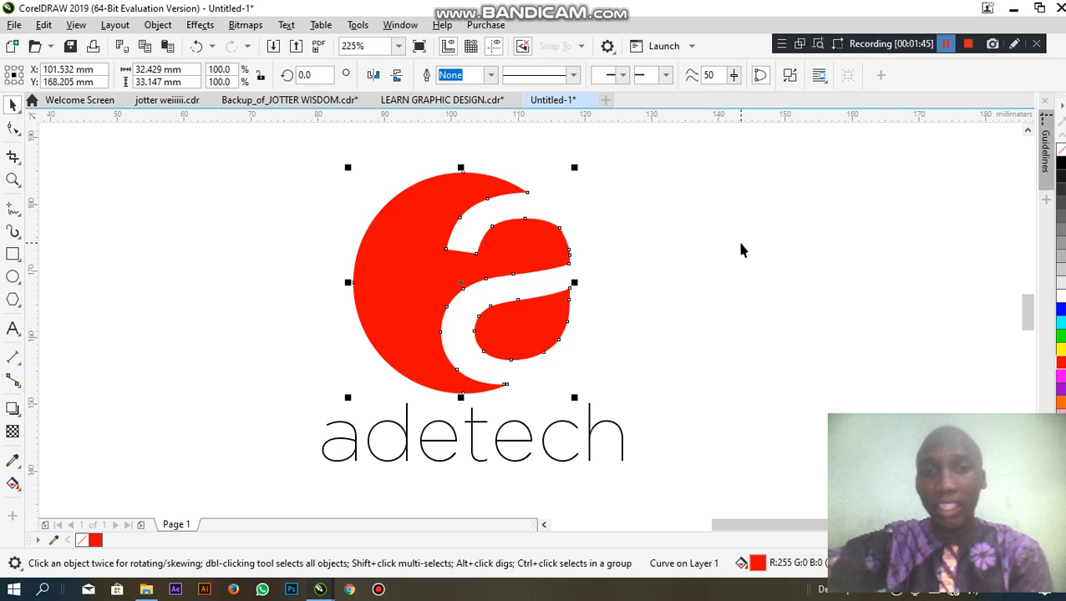
mouse_move(713, 254)
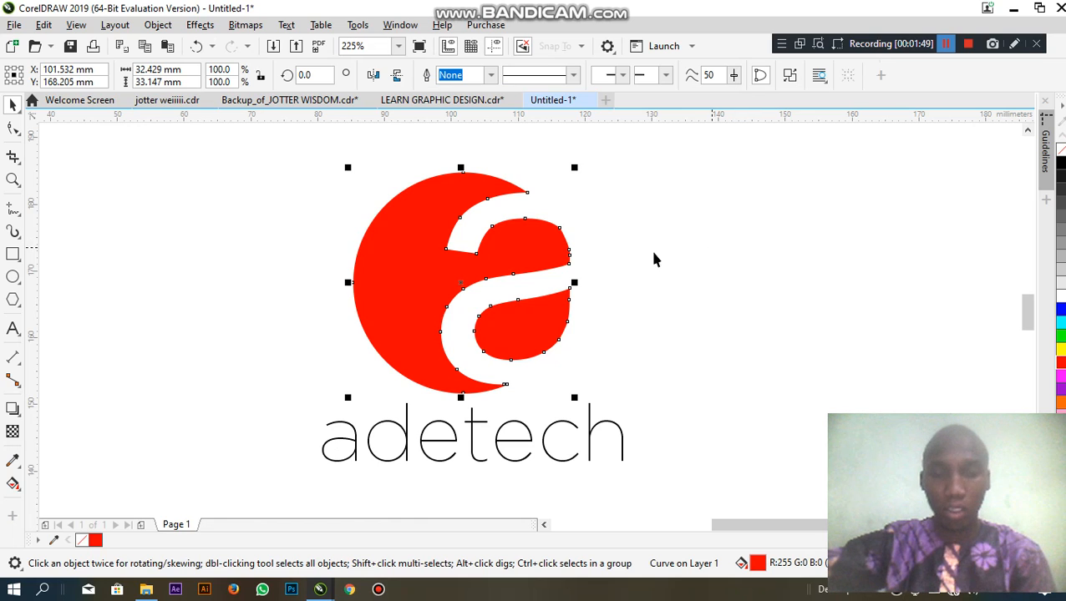
mouse_move(484, 277)
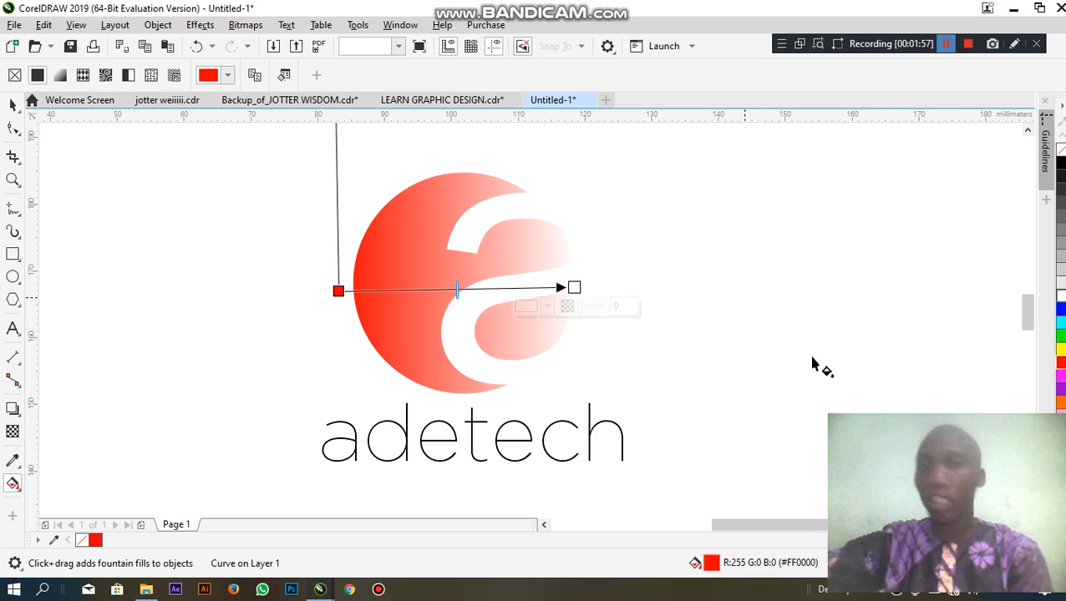
- Apply a linear fountain fill to the mark fading from red into blue
left_click(574, 287)
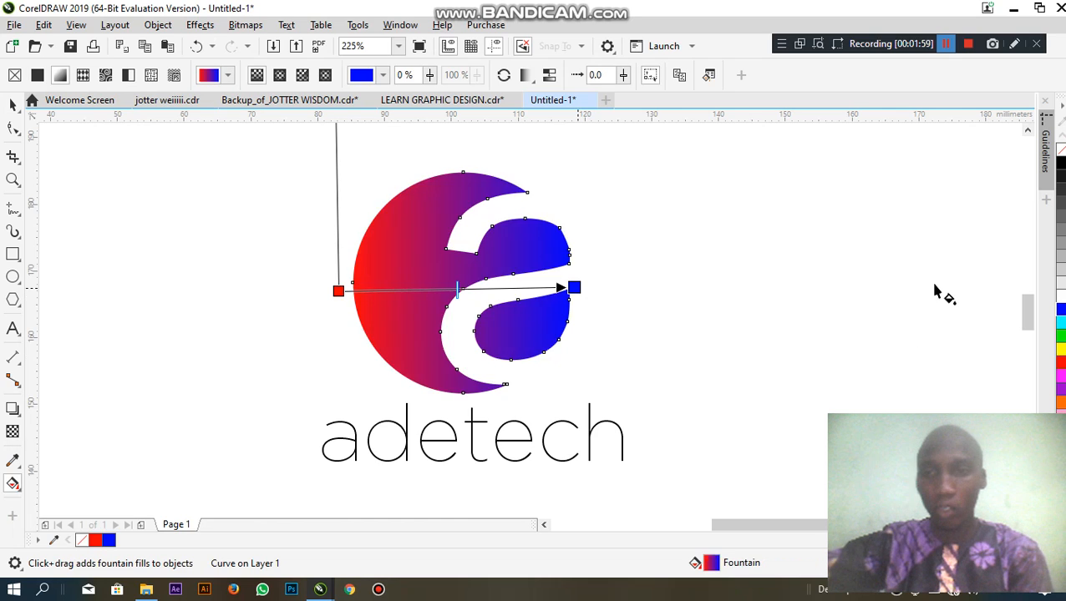
mouse_move(872, 177)
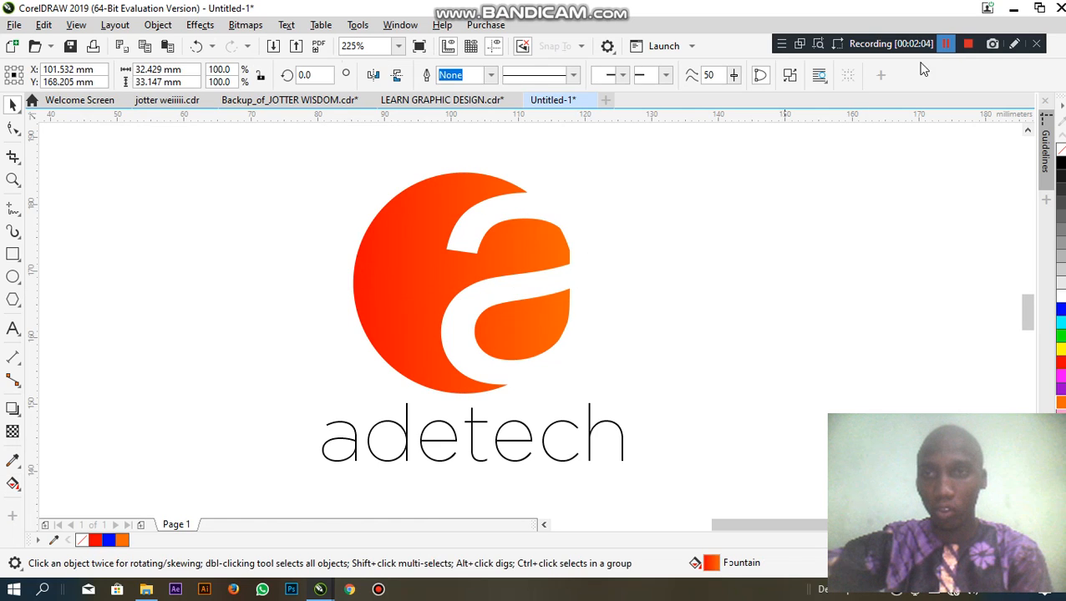
- Set 'adetech' in Gotham Bold with red 'ade' and orange 'tech', matching the red-orange mark
left_click(737, 201)
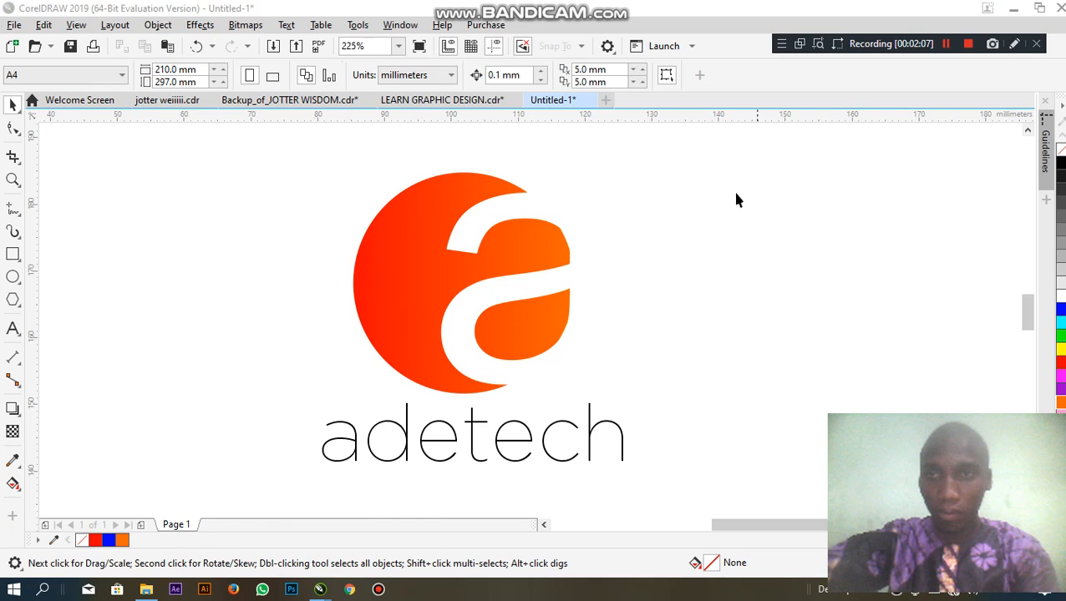
left_click(471, 435)
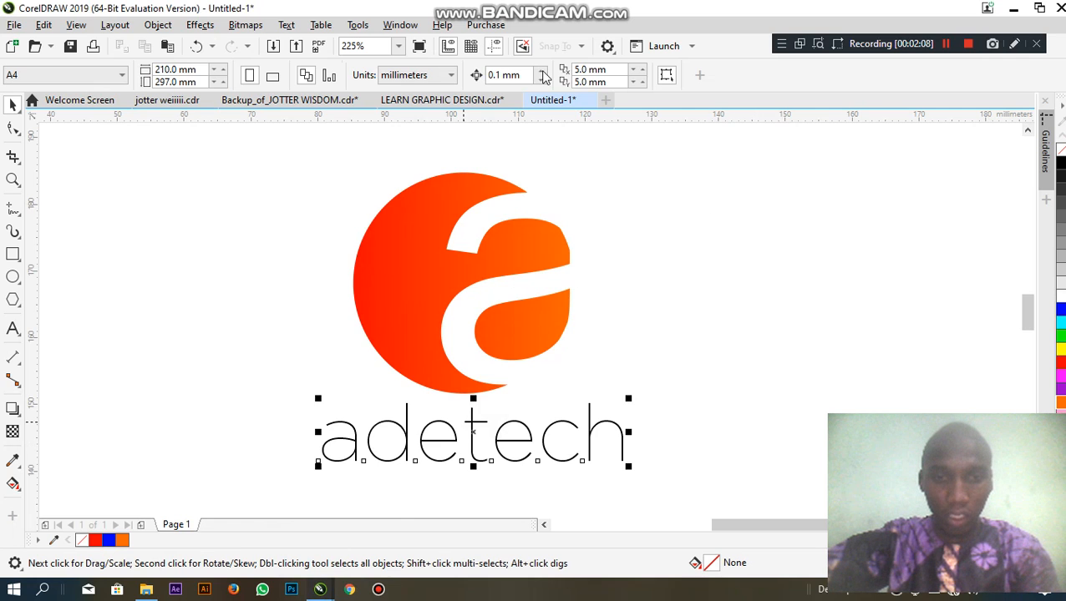
left_click(472, 434)
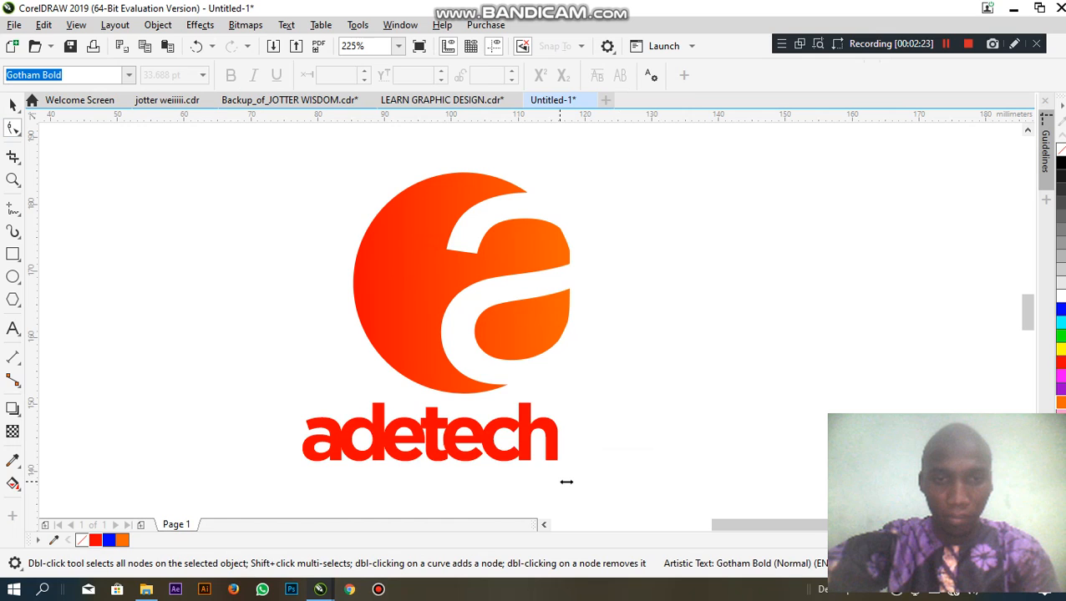
left_click(431, 435)
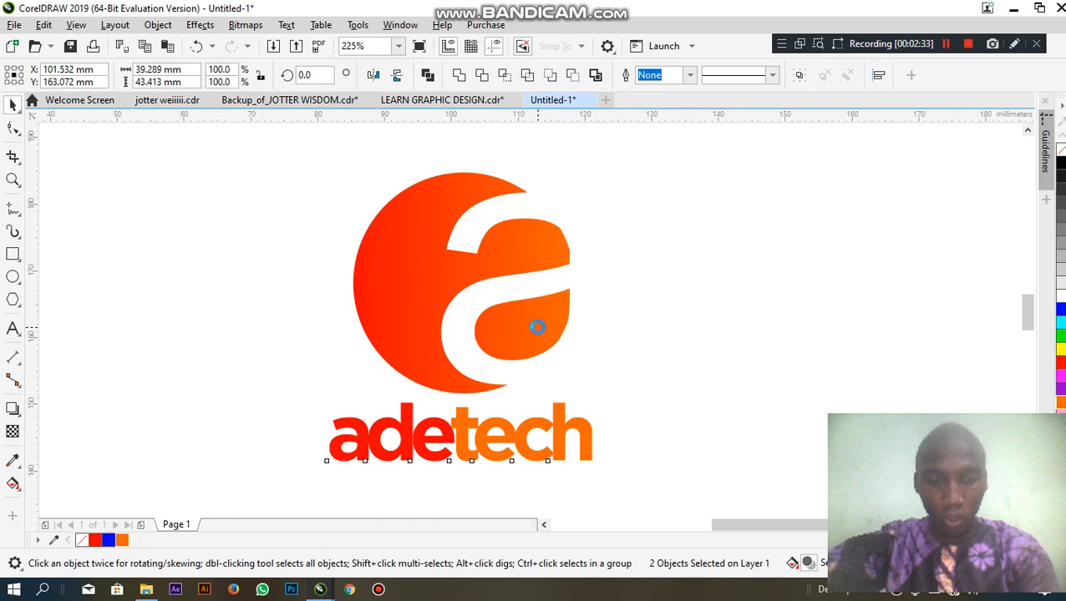
left_click(13, 181)
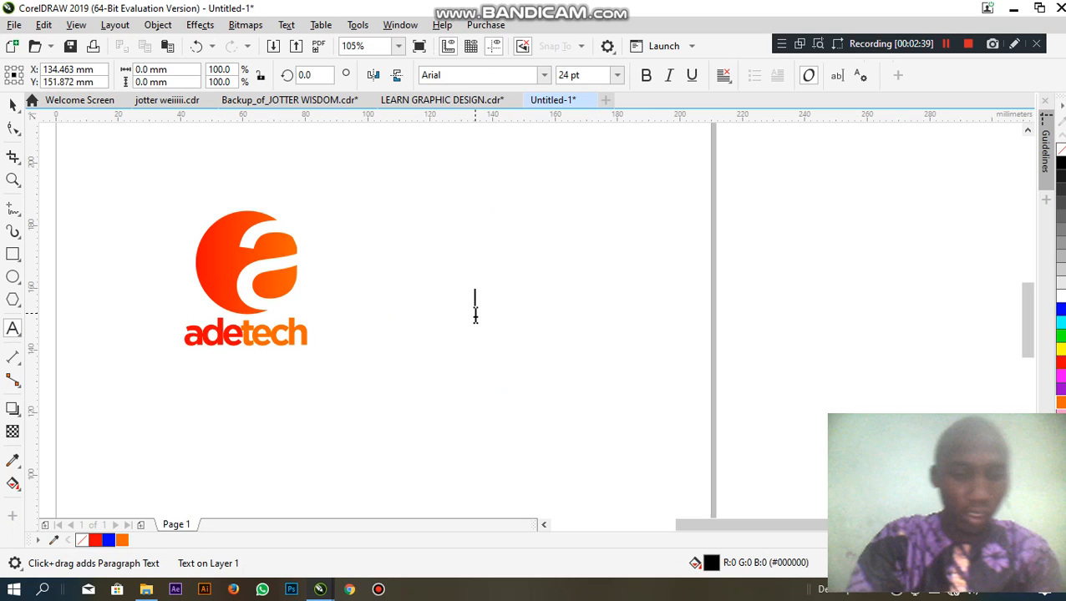
- Add new Arial text reading 'dashshift' beside the adetech logo, correcting the 'soft' typo
type("dash")
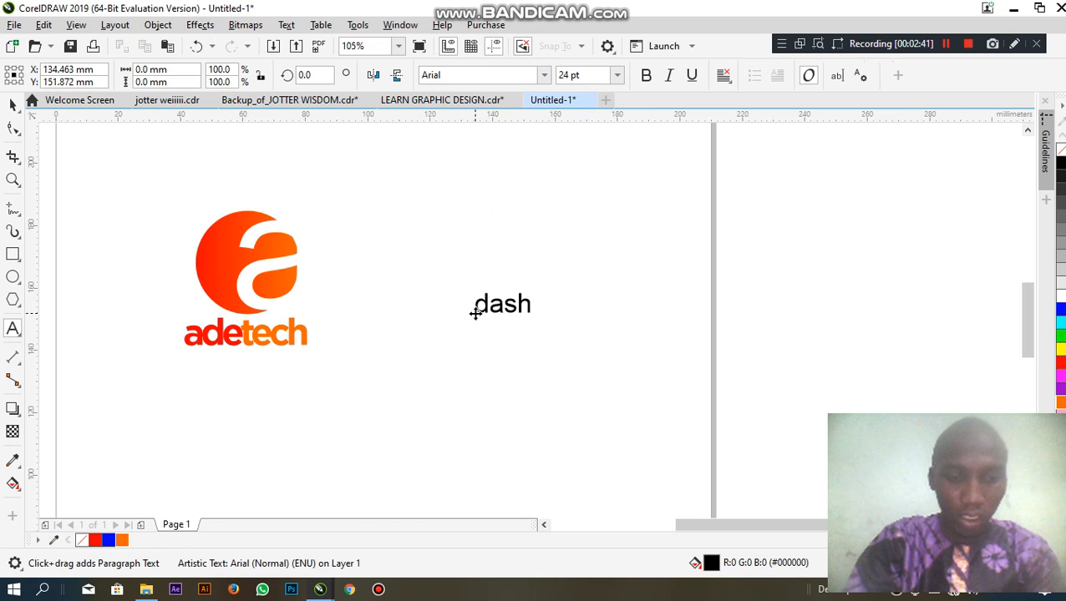
type("soft")
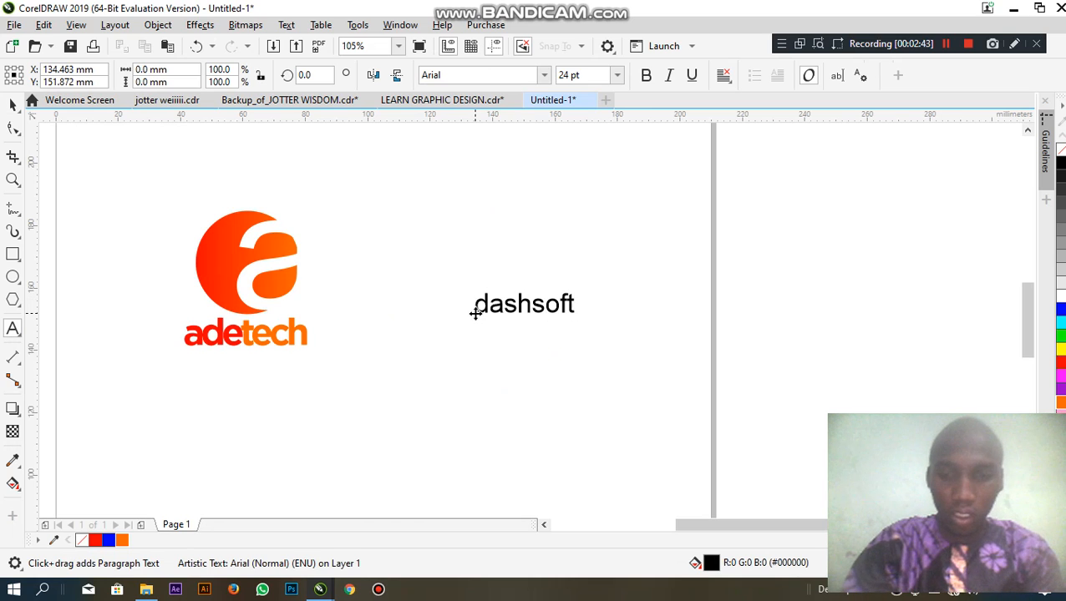
key("backspace")
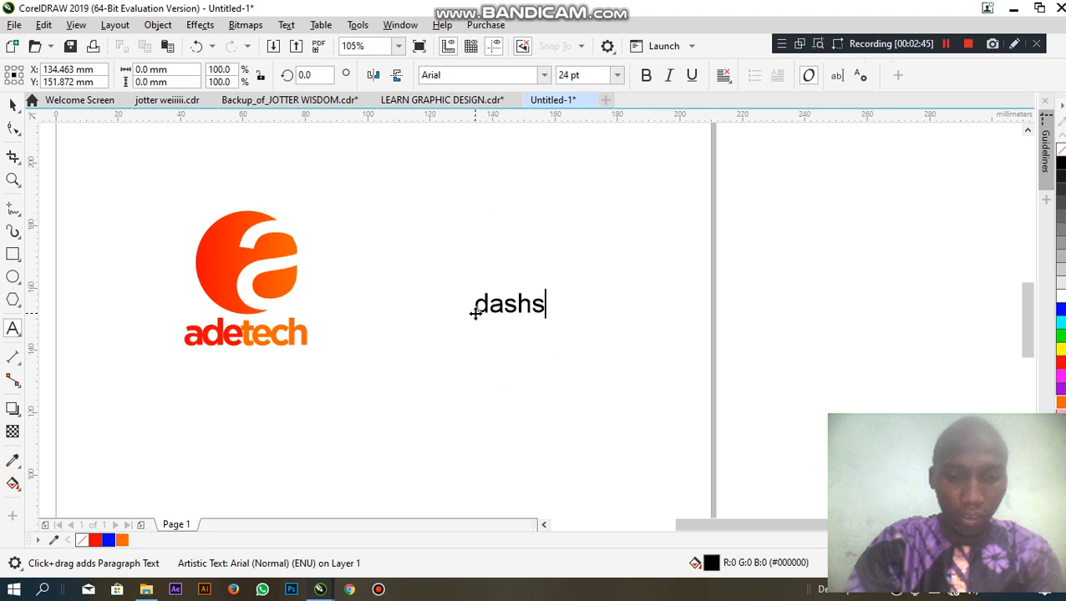
type("hi")
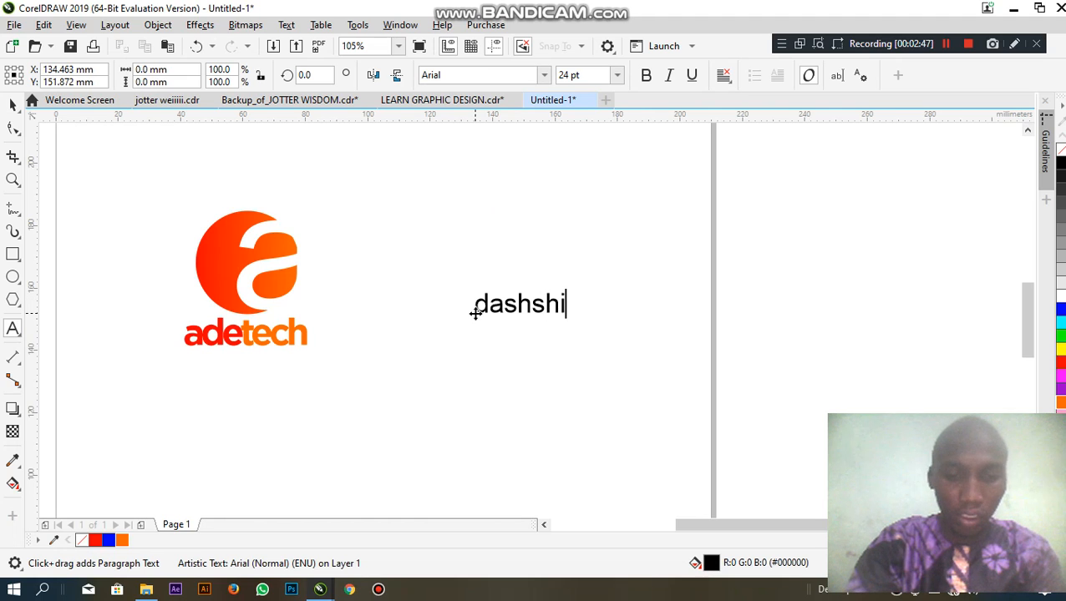
type("ft")
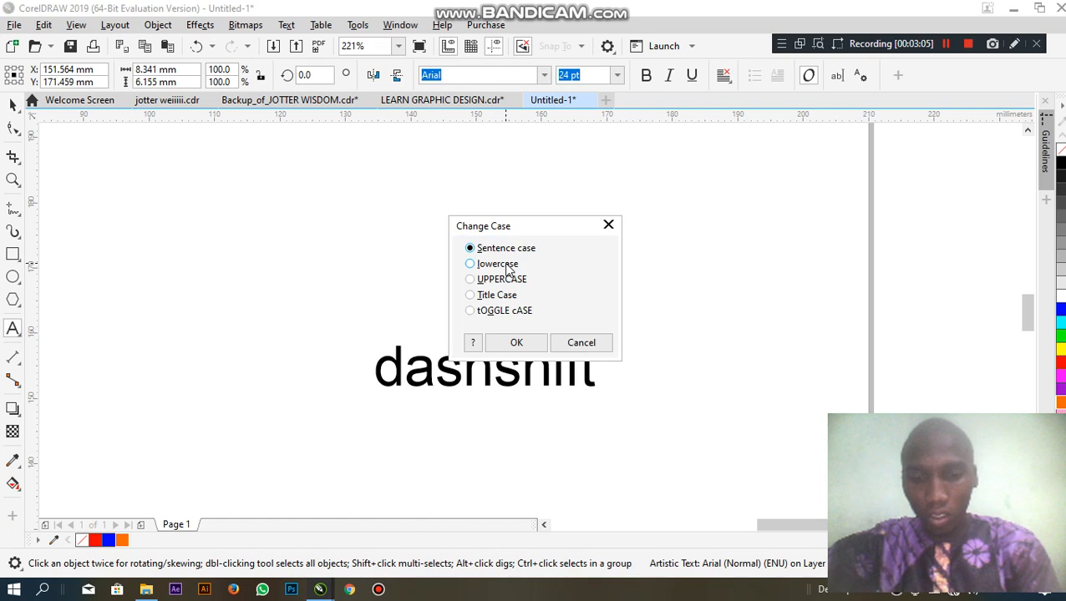
- Capitalise 'DS' via Change Case, set it in Gotham Bold and enlarge it above the wordmark
left_click(516, 343)
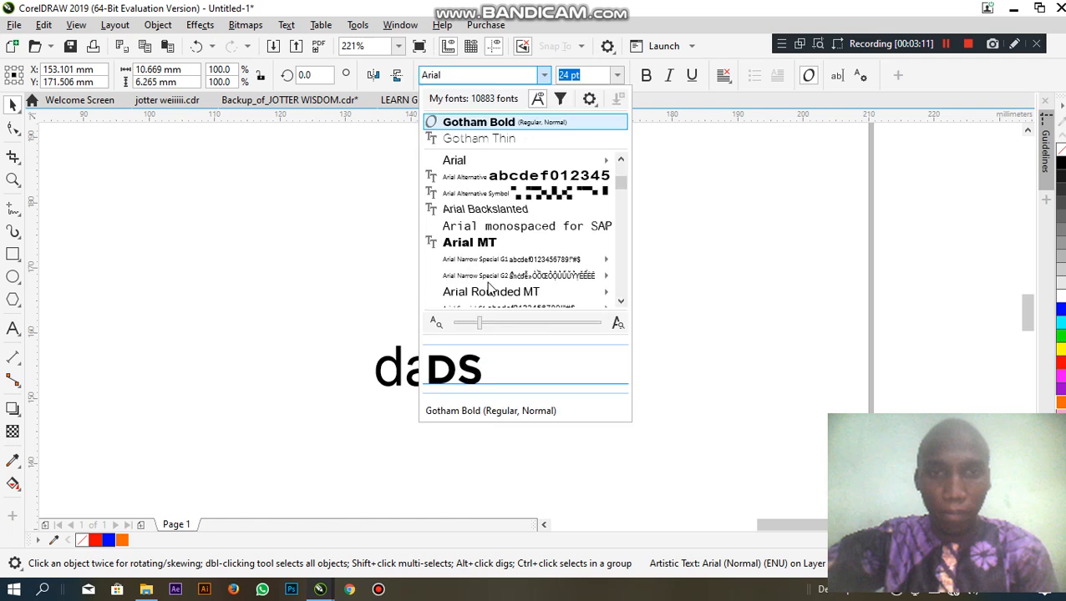
left_click(478, 122)
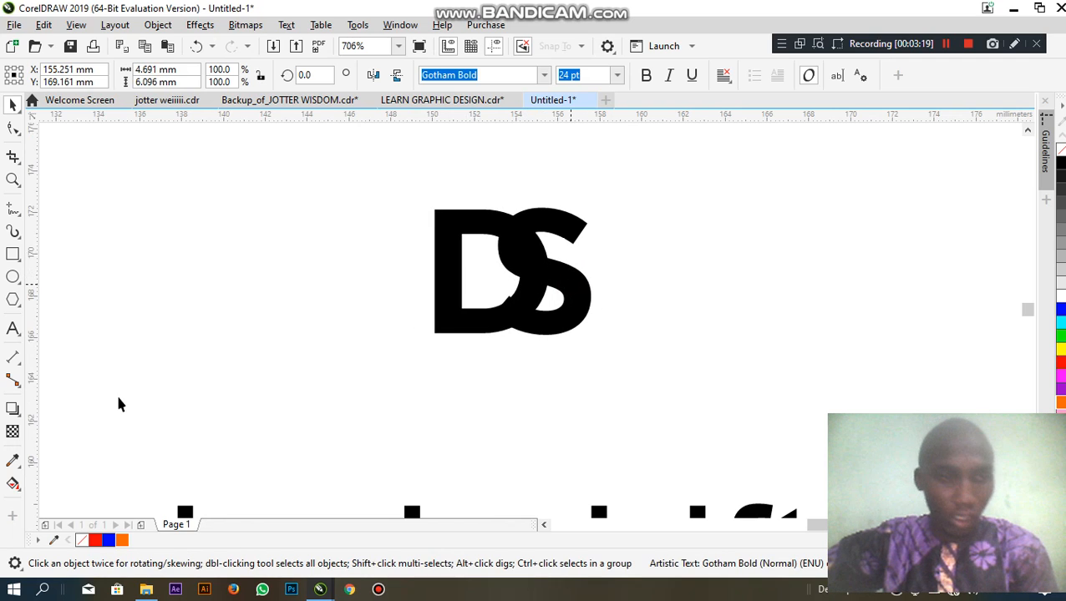
left_click(14, 407)
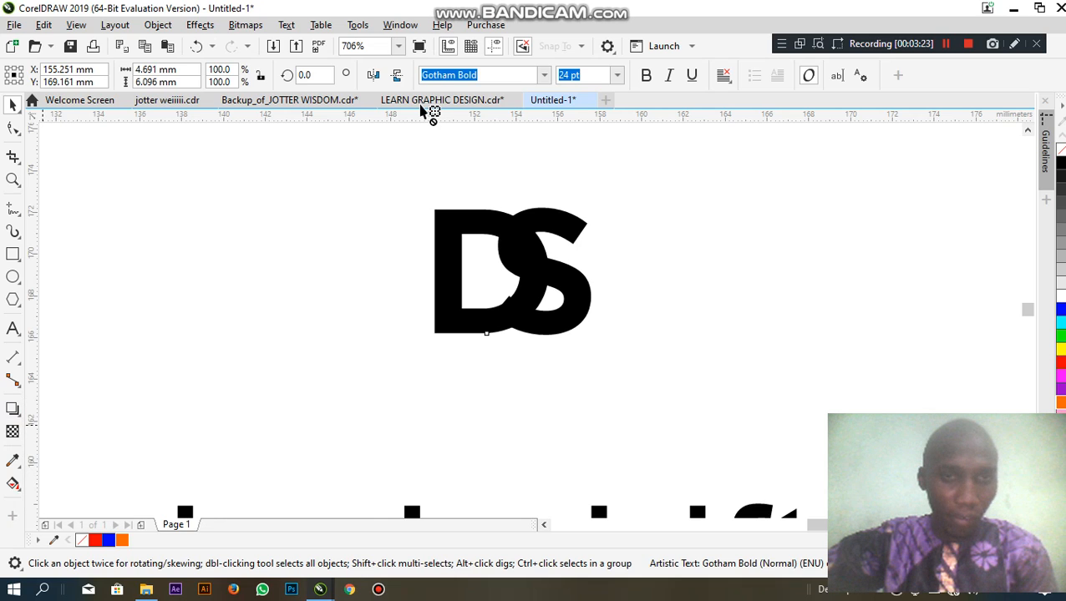
mouse_move(482, 94)
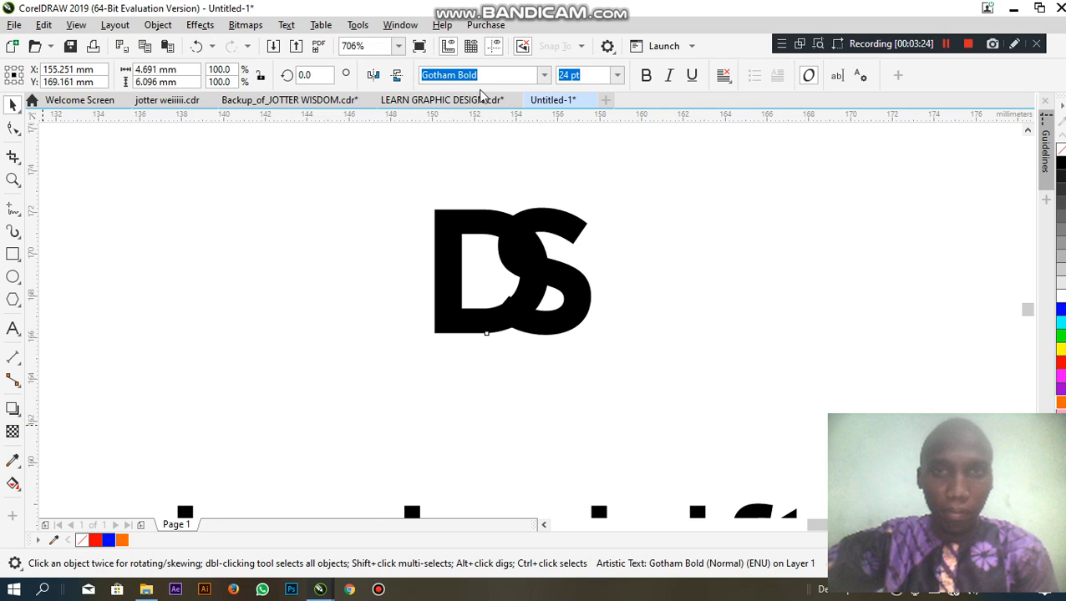
left_click(13, 407)
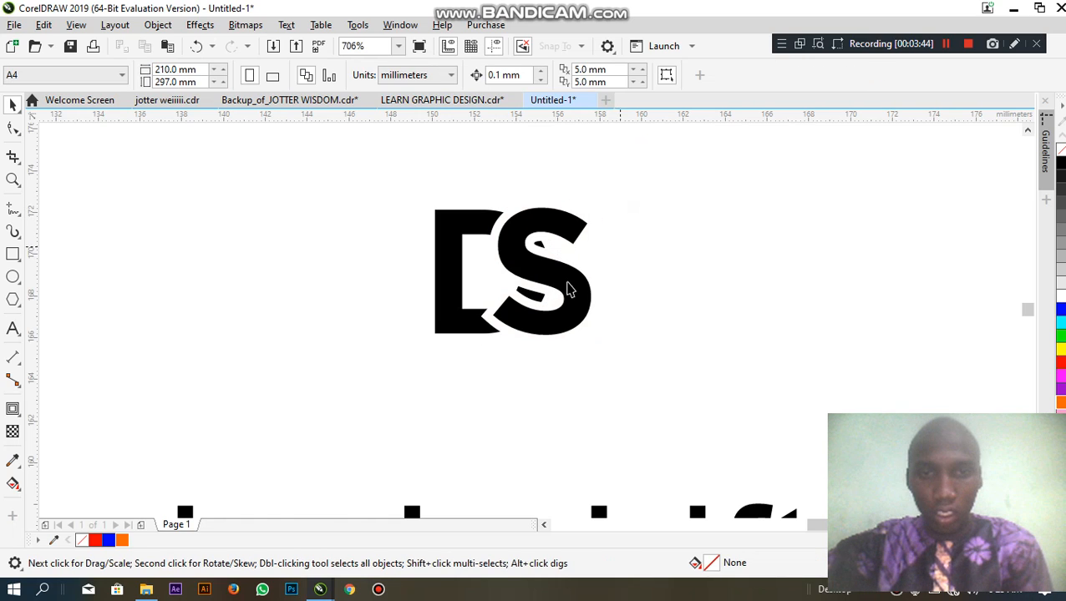
- Colour the DS mark purple and pink and centre it over a bold pink-and-purple 'dashshift'
left_click(511, 271)
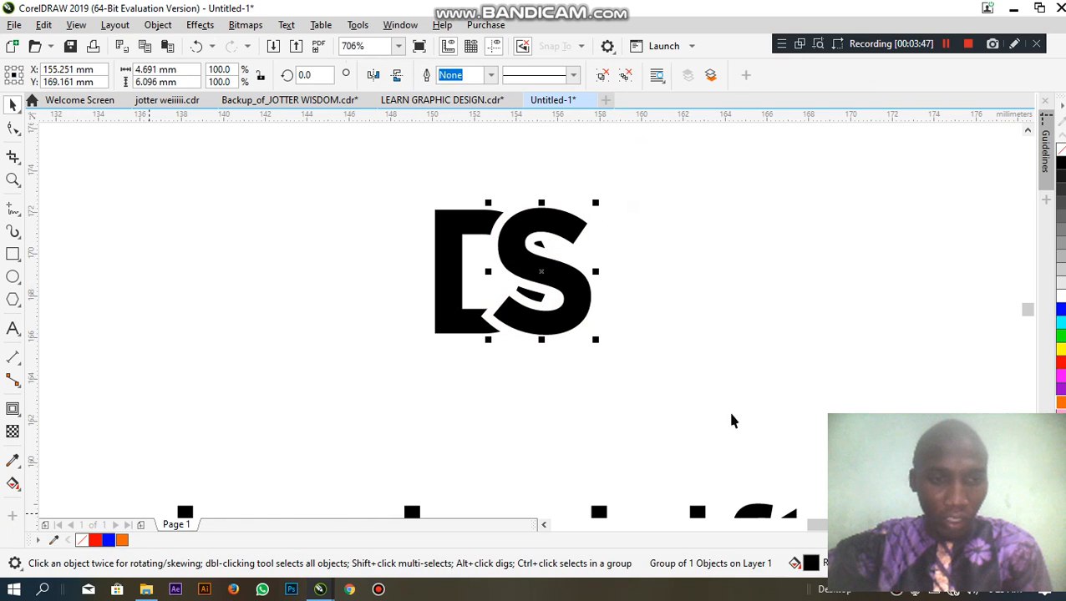
left_click(572, 313)
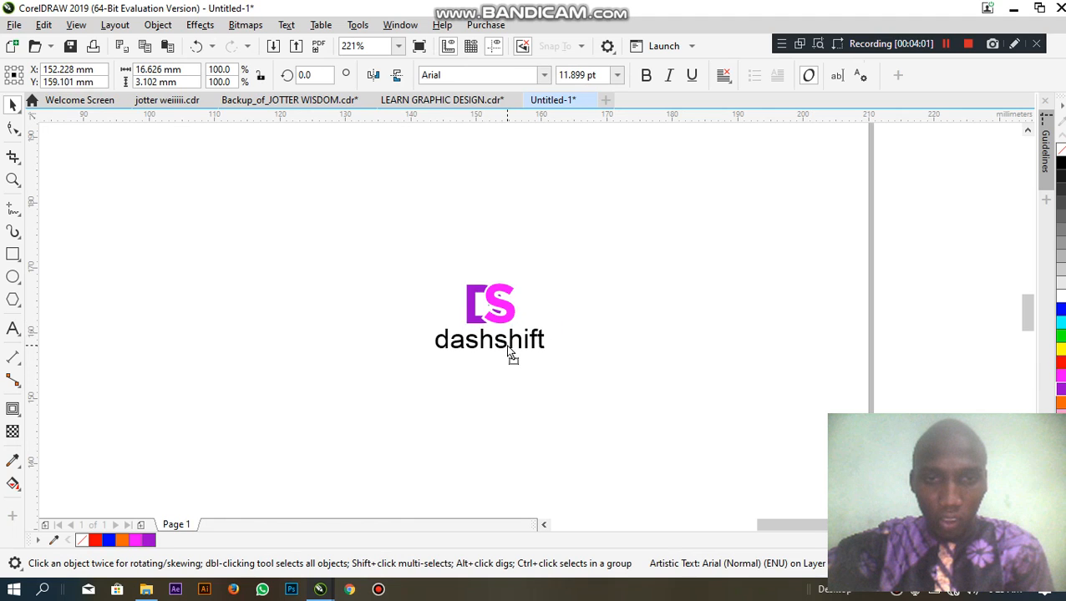
left_click(511, 349)
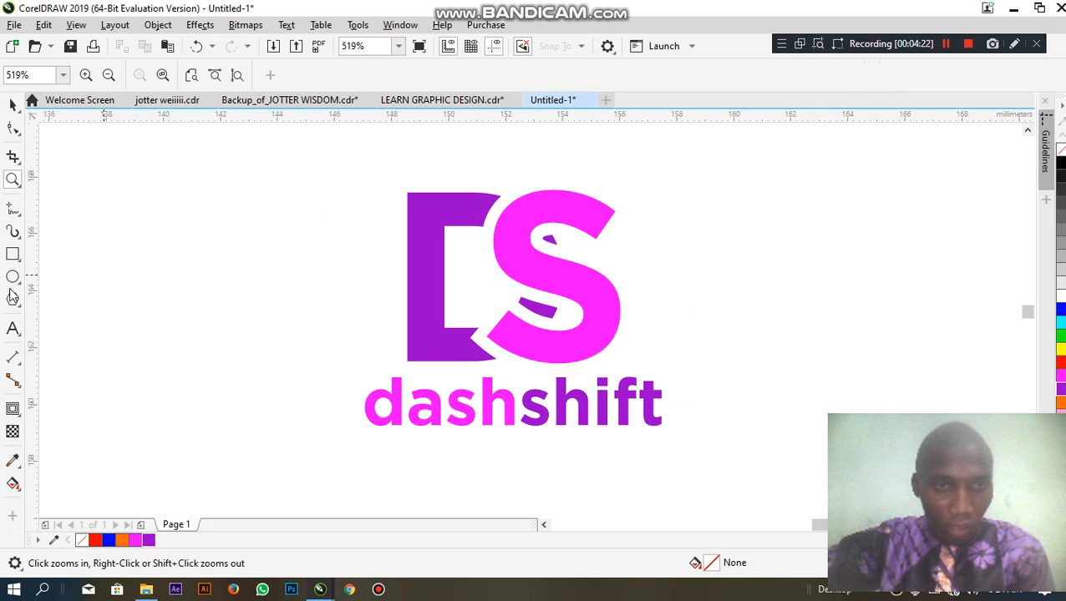
- Draw a rectangle below 'dashshift', convert it to curves and bend it into a gradient swoosh
left_click_drag(411, 445, 618, 510)
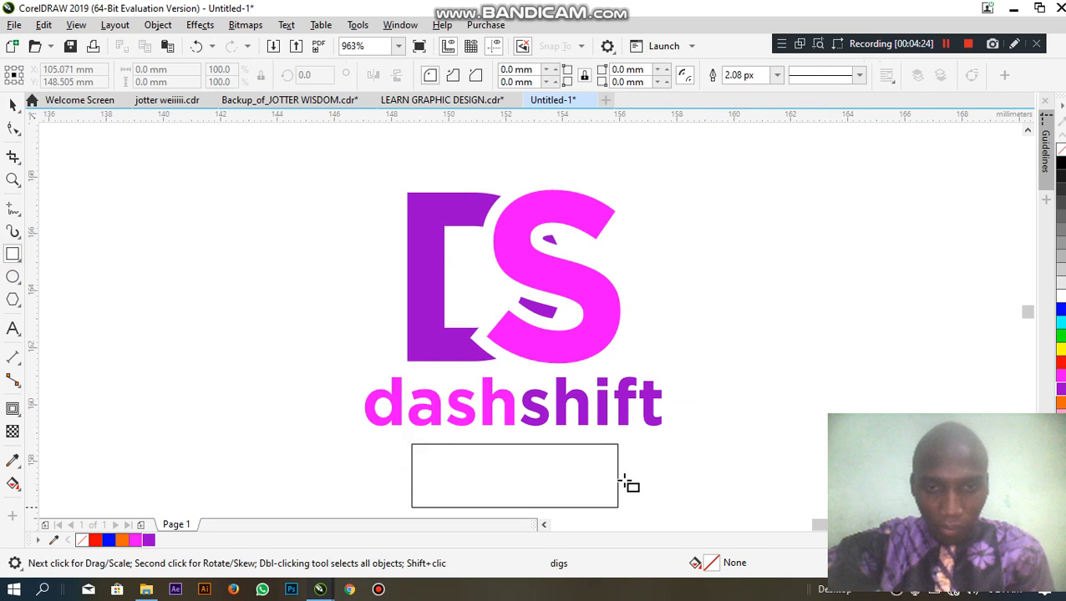
left_click(515, 476)
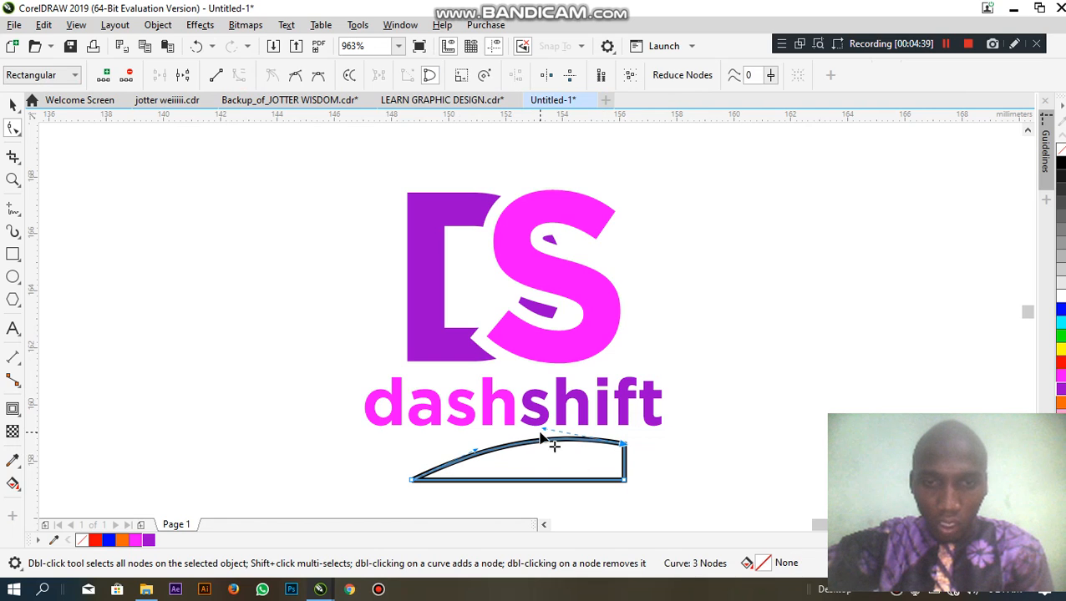
left_click_drag(555, 448, 618, 493)
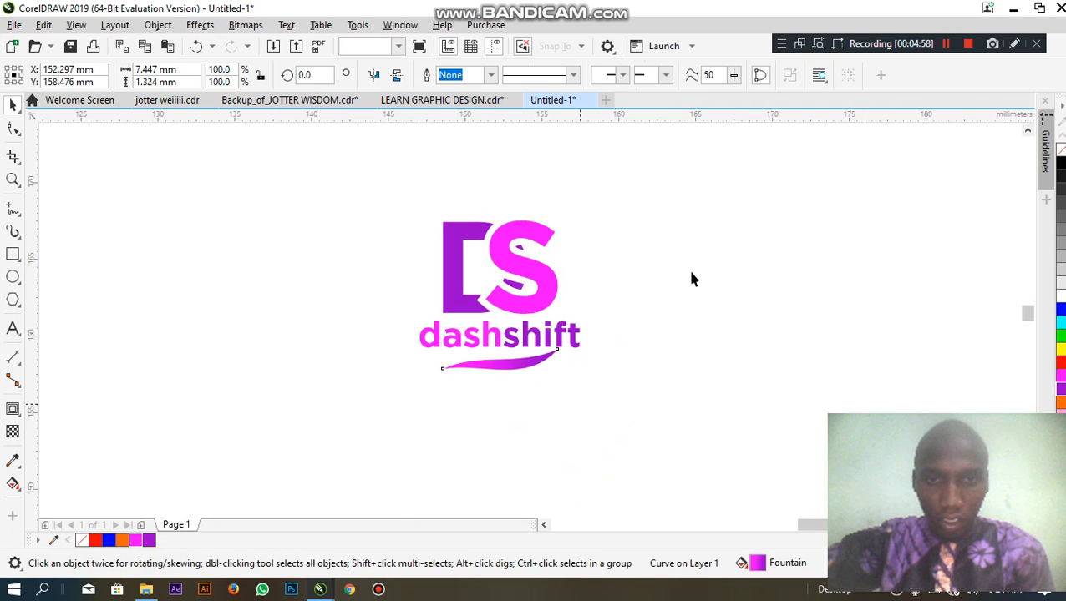
- Position the dashshift logo beside the adetech logo and select both together
left_click(497, 294)
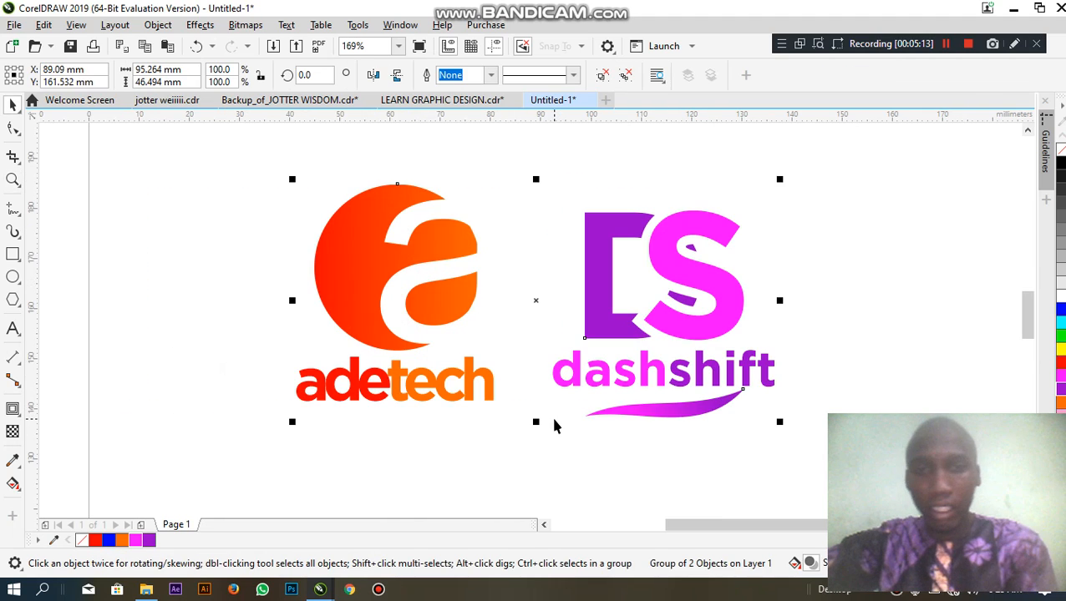
mouse_move(610, 147)
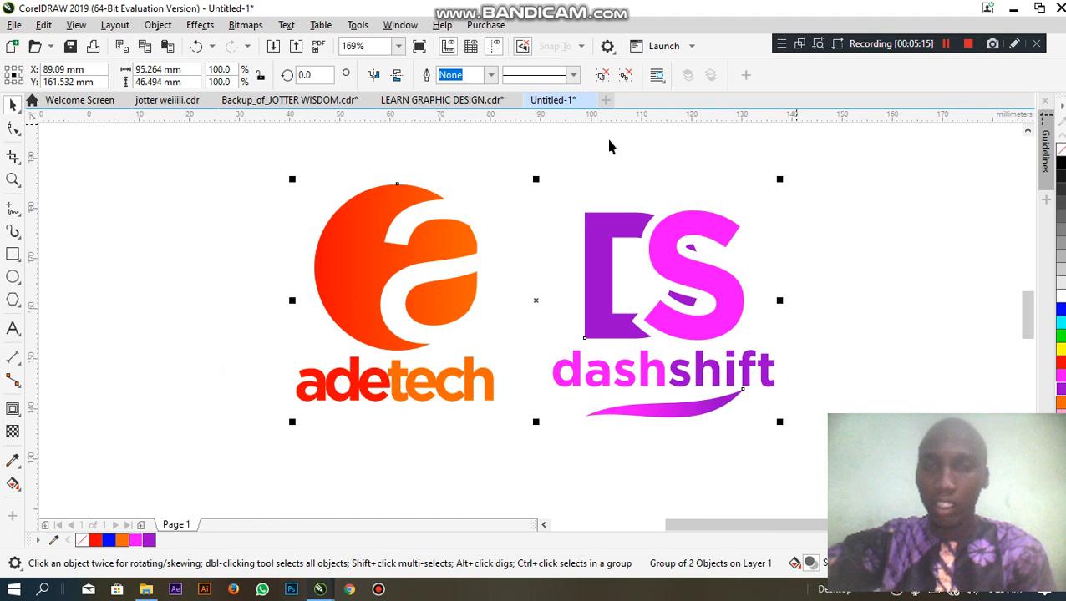
mouse_move(586, 148)
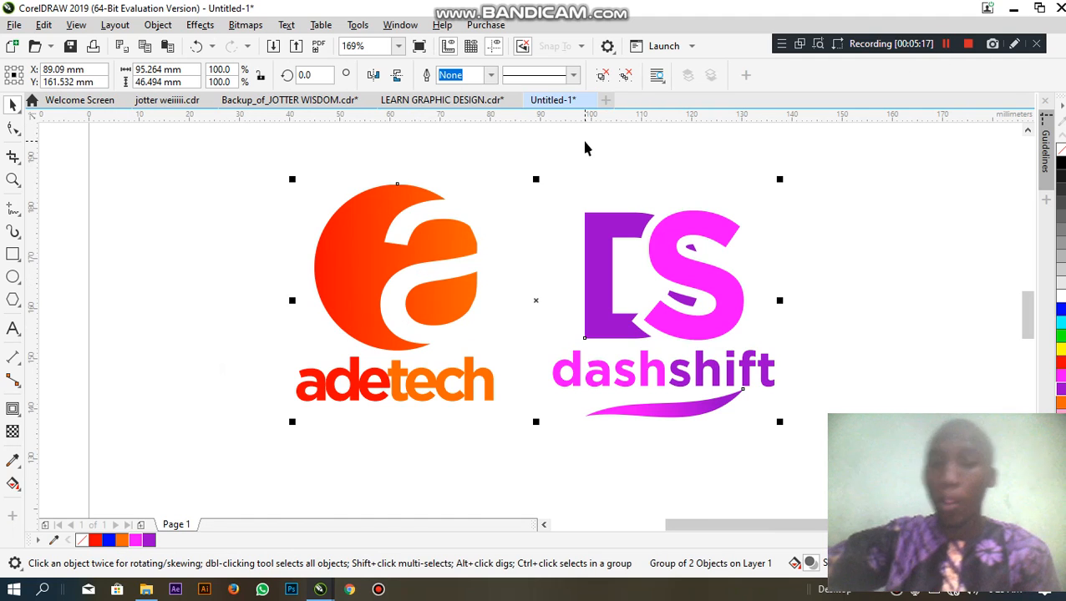